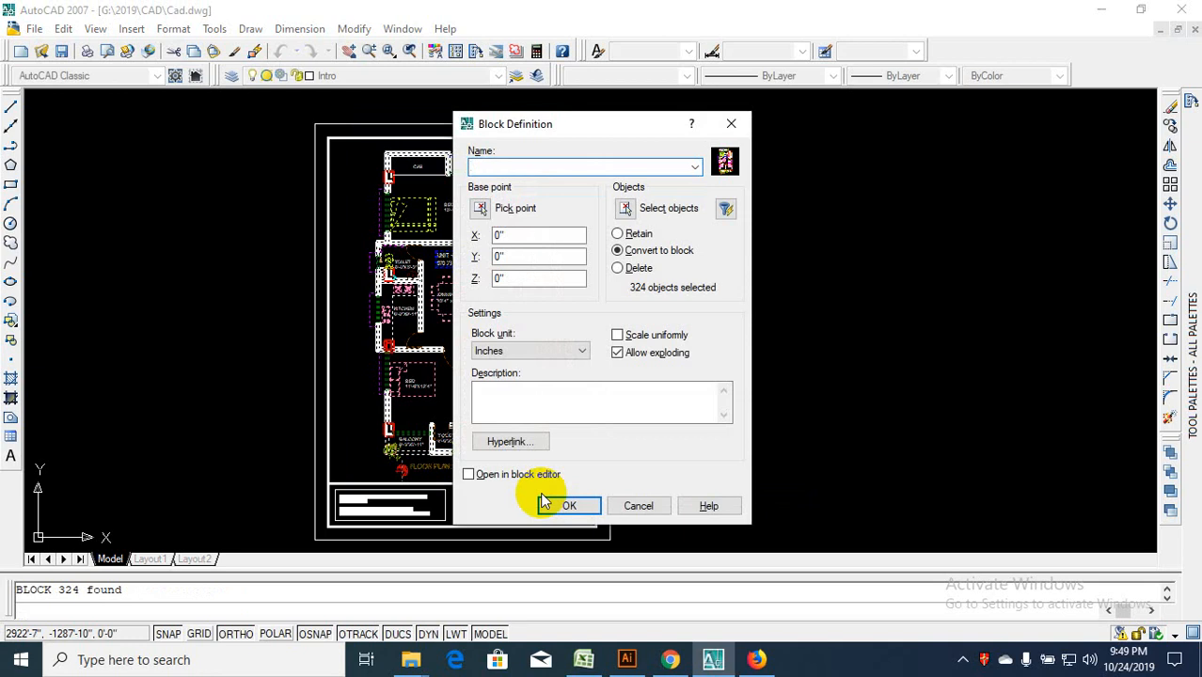
Define the 324 selected floor plan objects as a block named 'plan'.
text(plan)
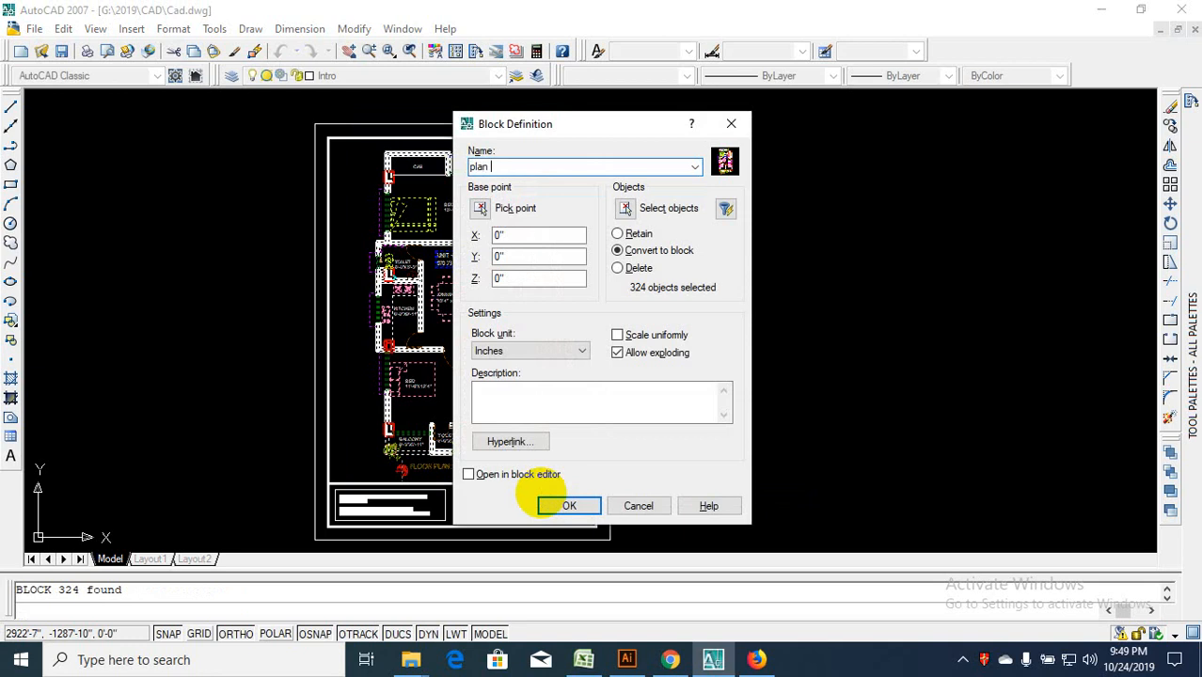
click(568, 504)
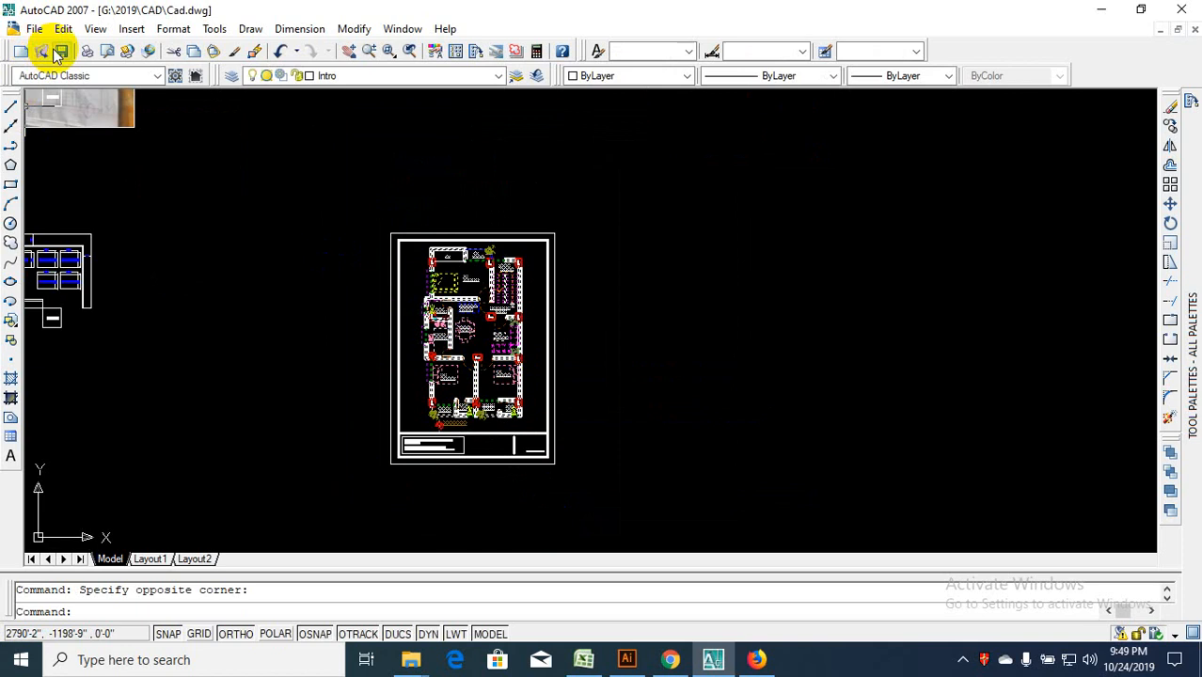
Reach youtube.com in a new browser tab via a search for 'youtube'.
click(757, 659)
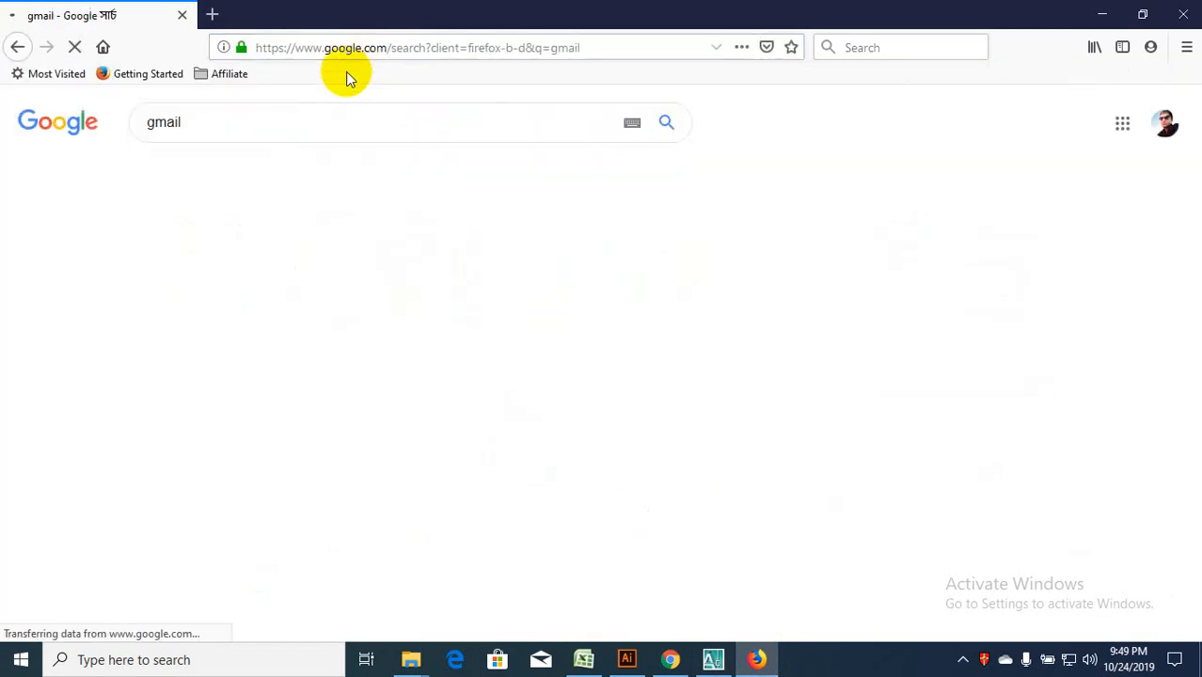
click(1165, 123)
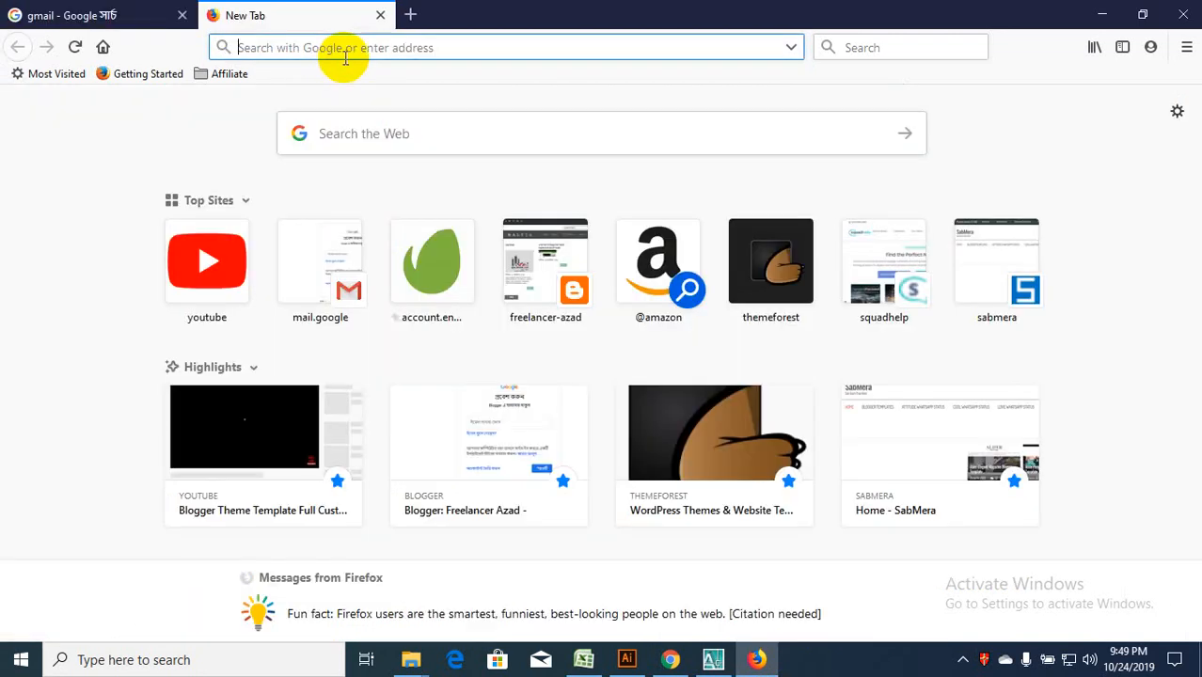
text(youtube.com/)
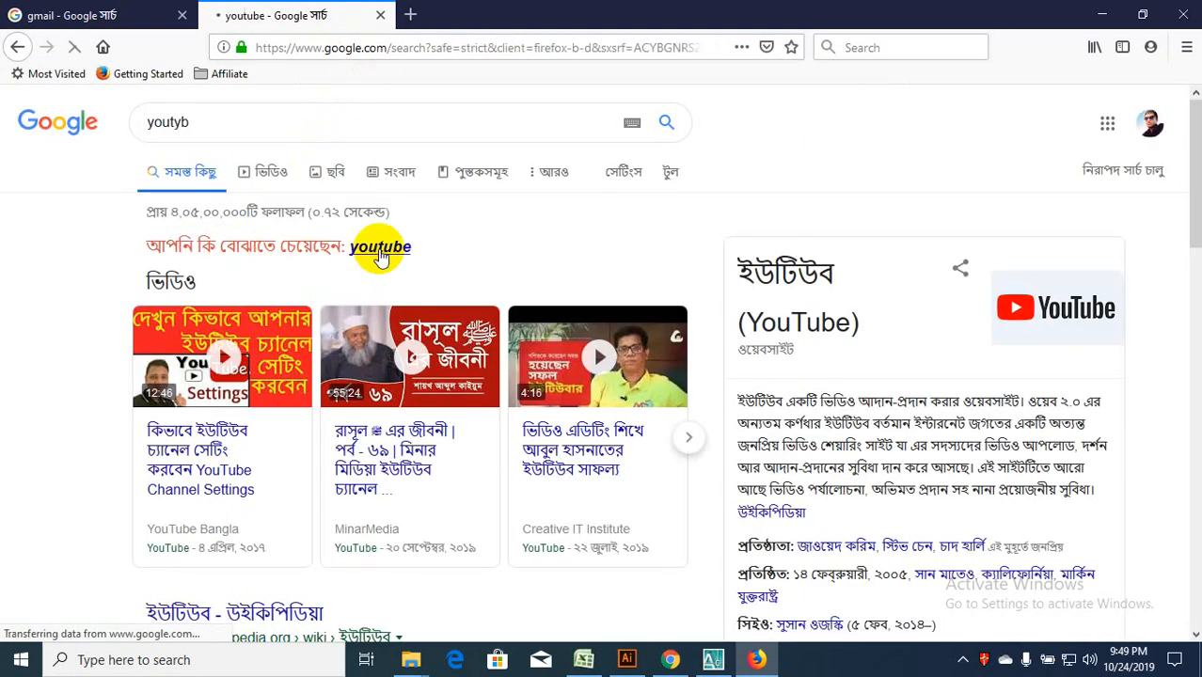
click(380, 247)
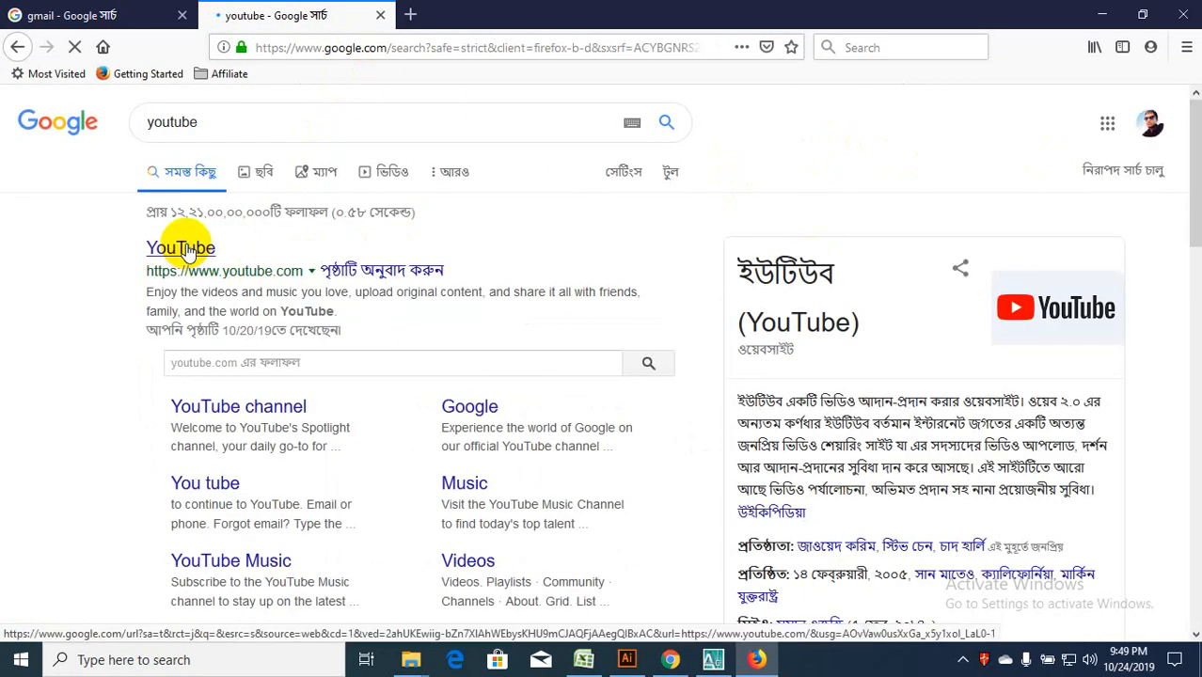
click(181, 248)
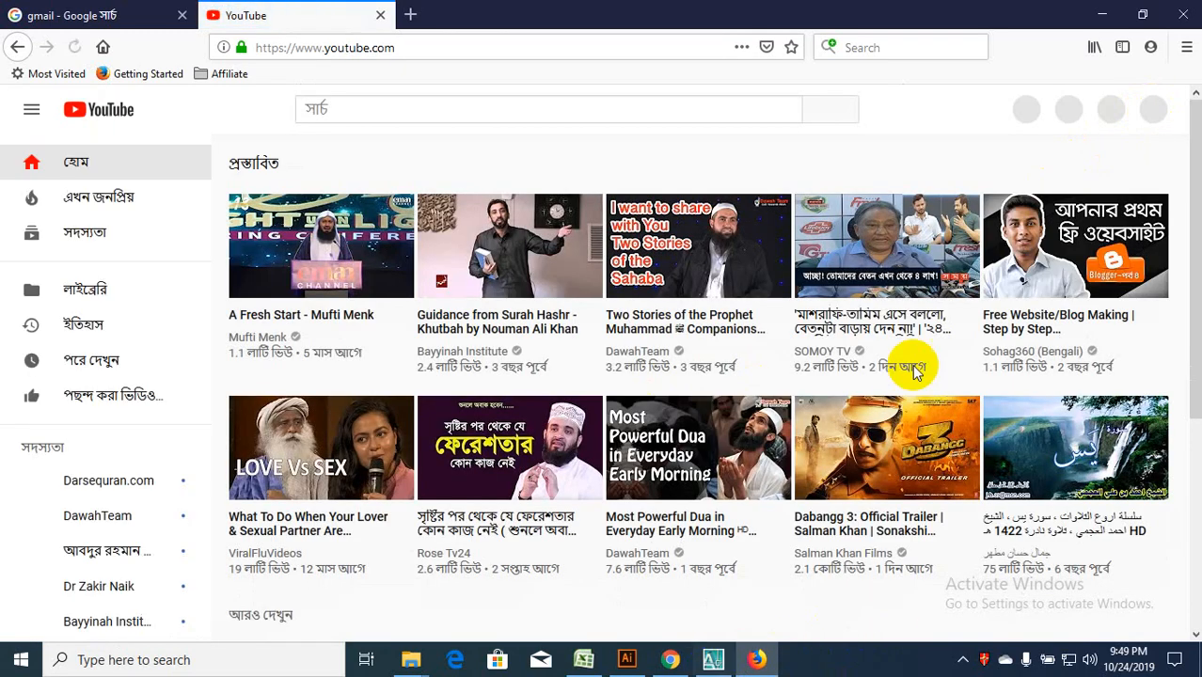
From the account menu's channel dashboard, open the public channel page and look over its videos.
click(1153, 109)
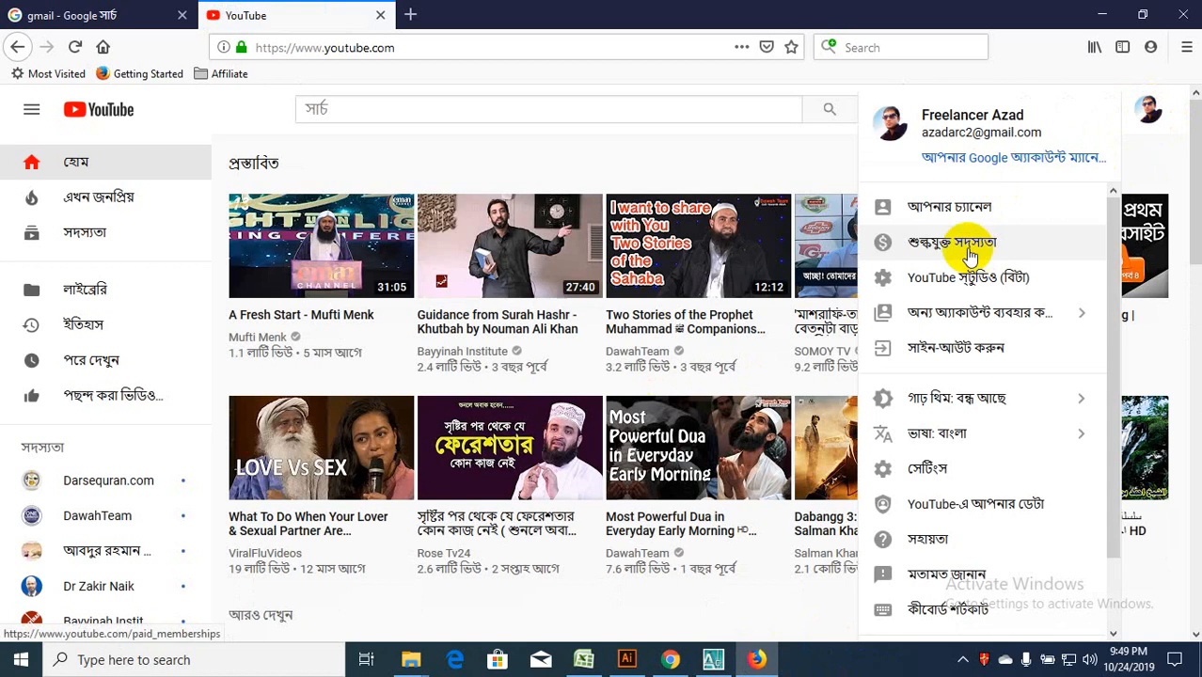
click(967, 278)
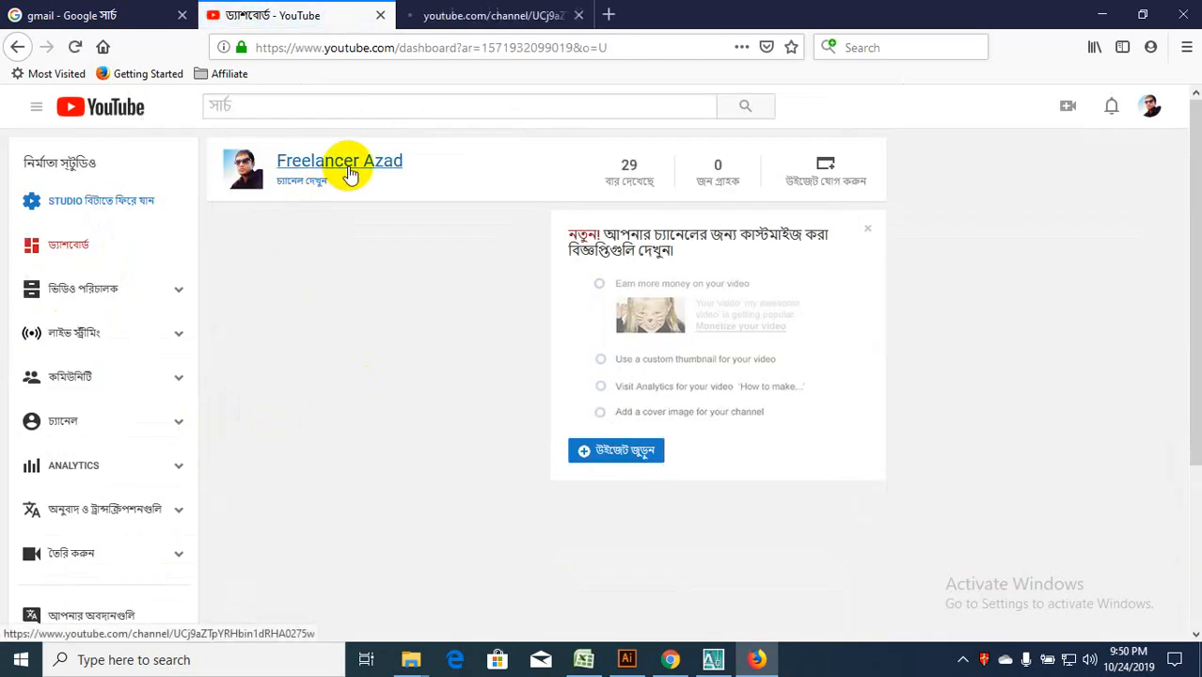
click(340, 162)
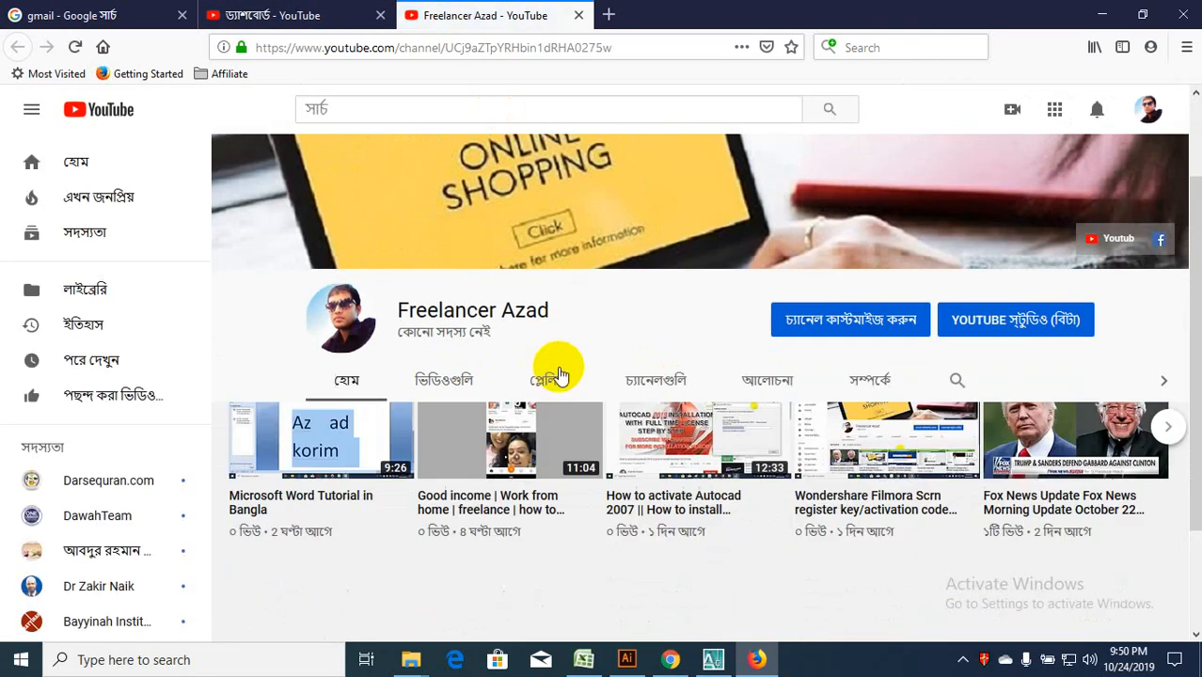
scroll(down, 3)
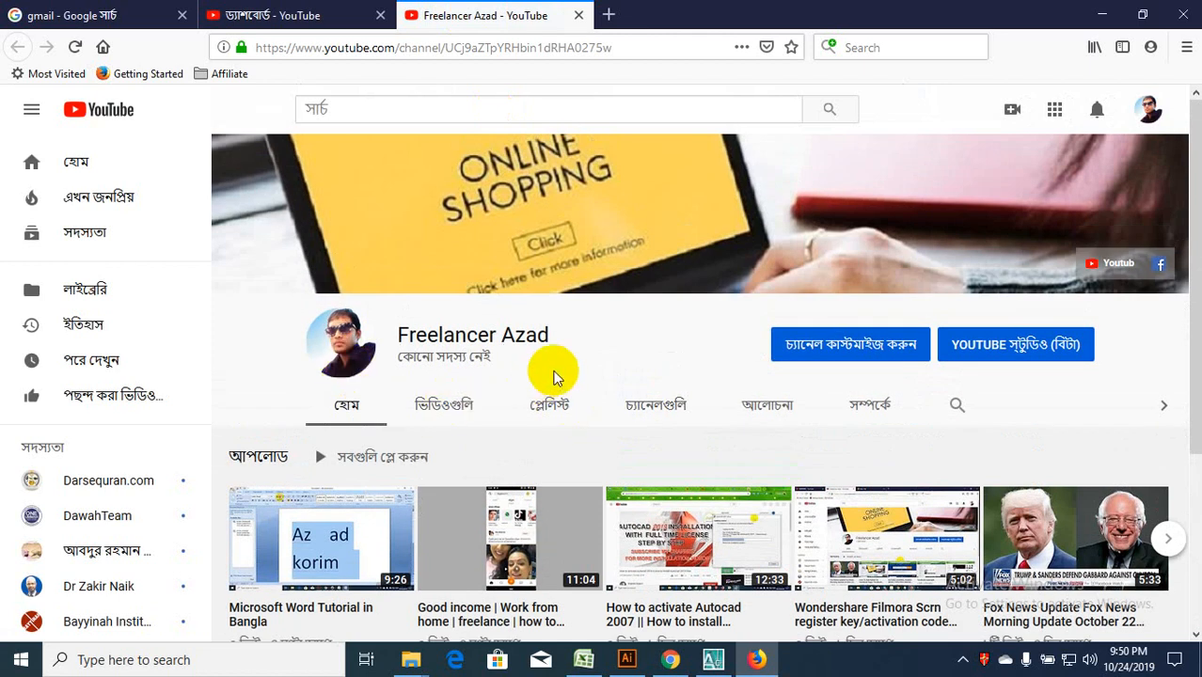
mouse_move(498, 447)
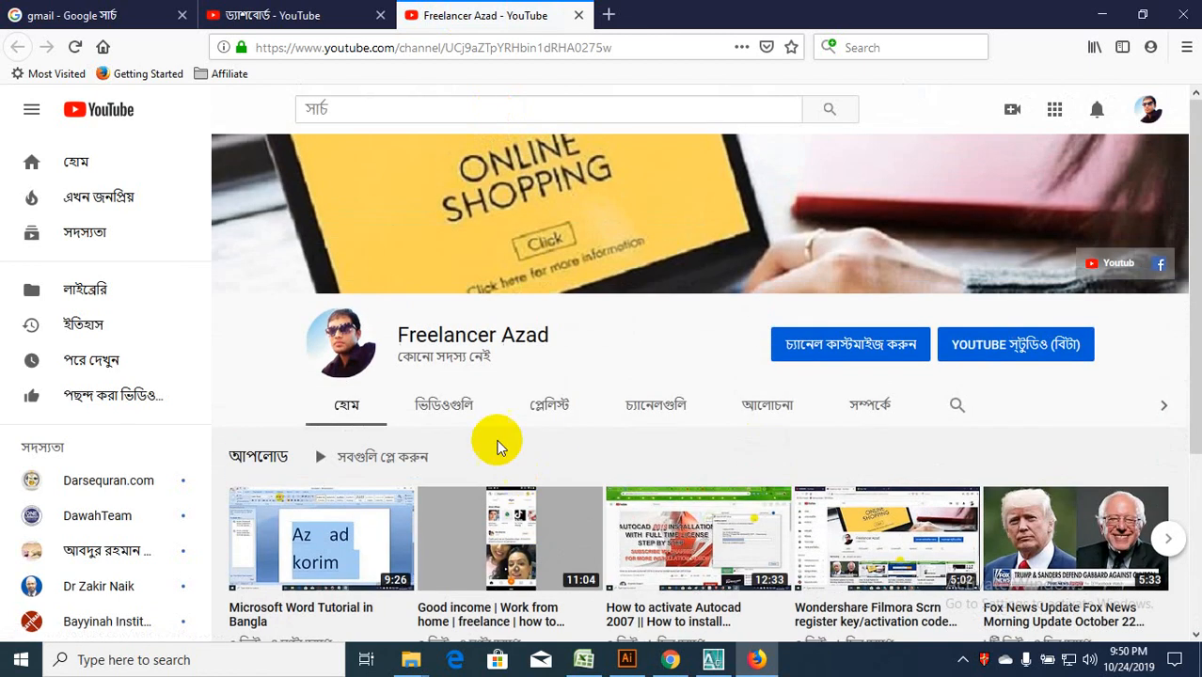
click(711, 658)
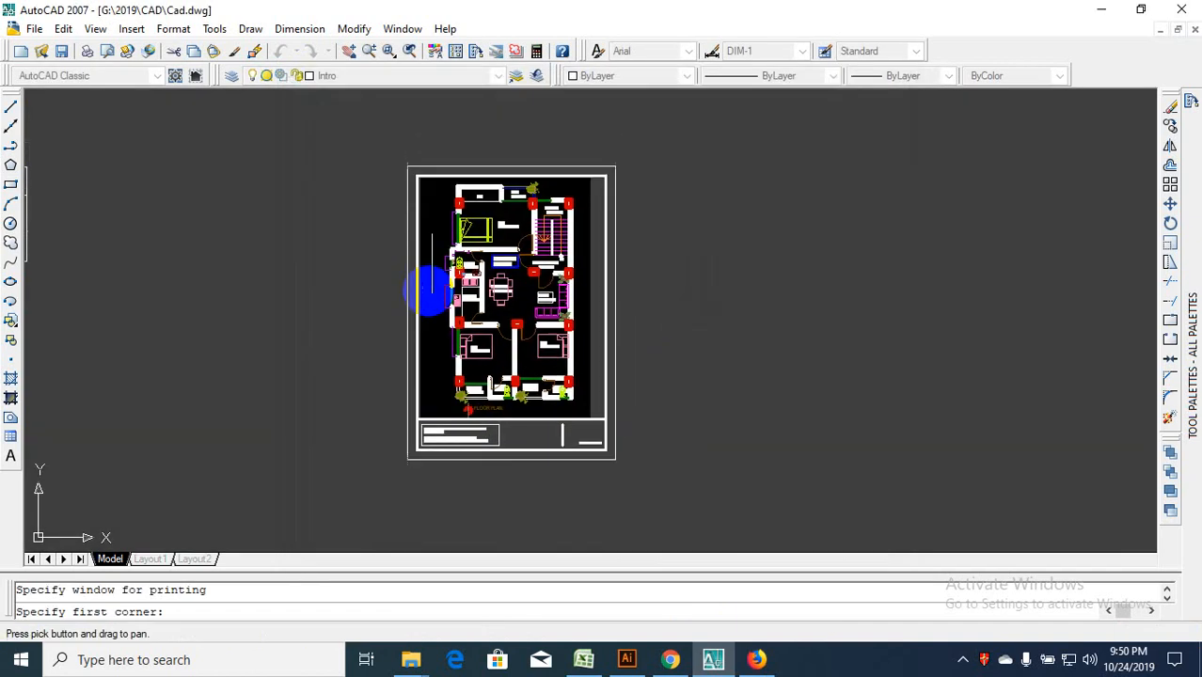
Pick the plot window from the sheet border's top-left corner to its bottom-right corner.
click(433, 291)
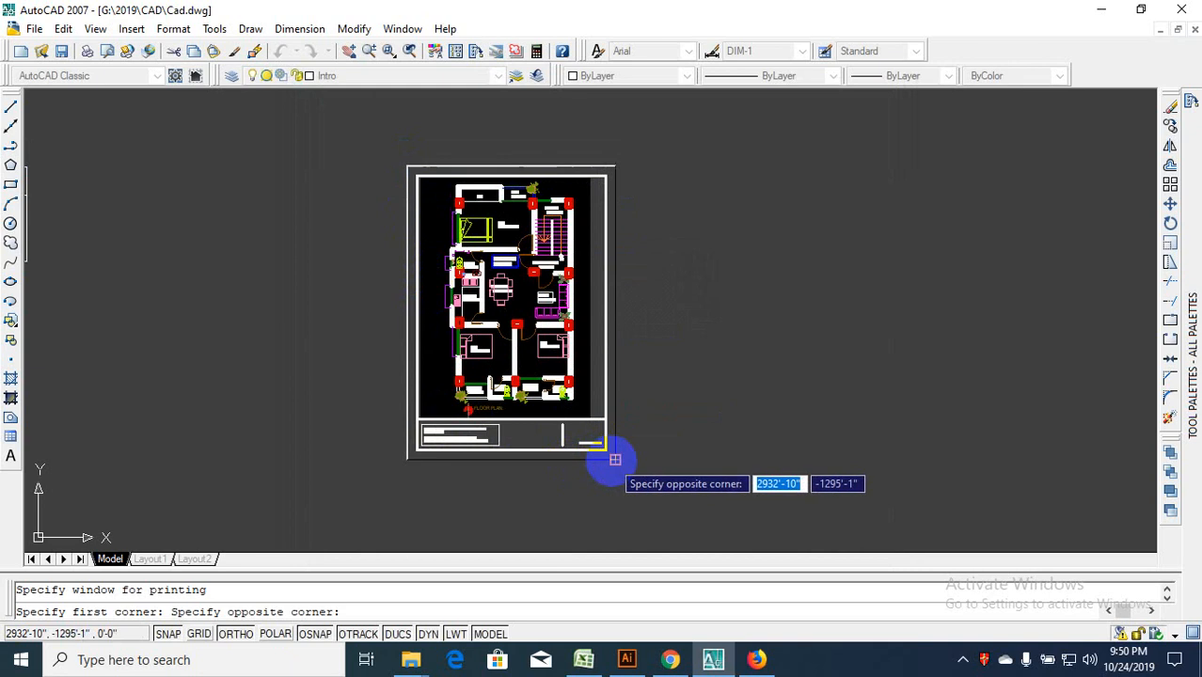
click(615, 459)
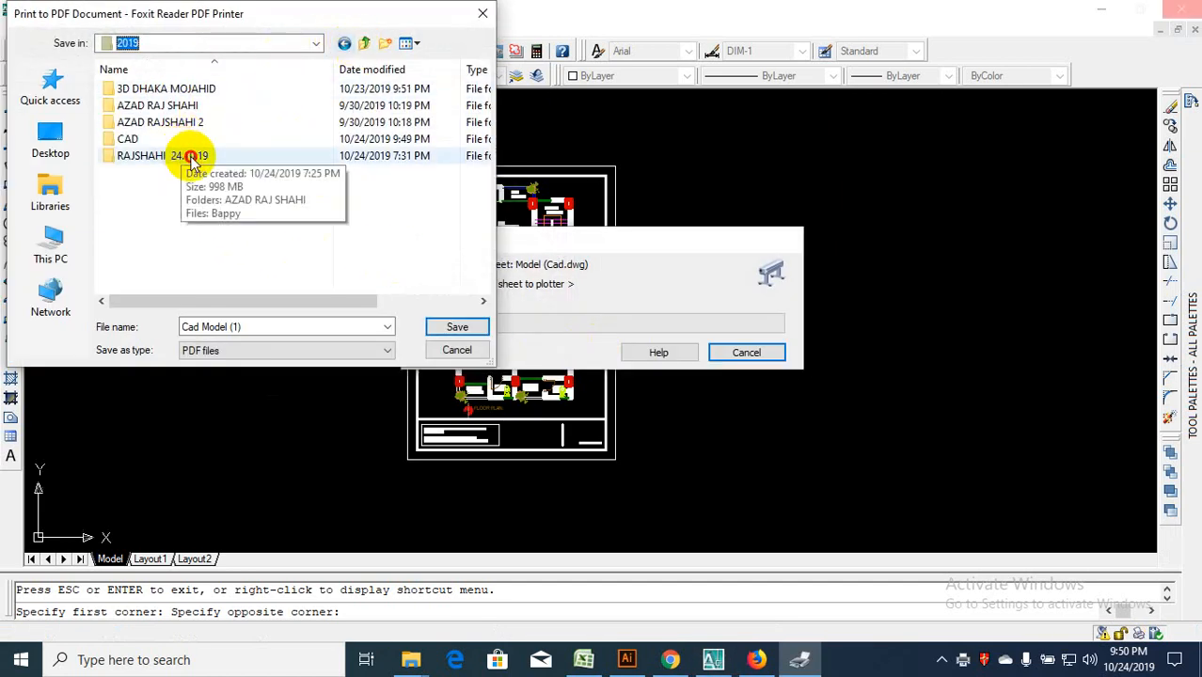
Save the PDF as 'Bappy 24.10.19' inside the RAJSHAHI 24.10.19 folder.
double_click(165, 154)
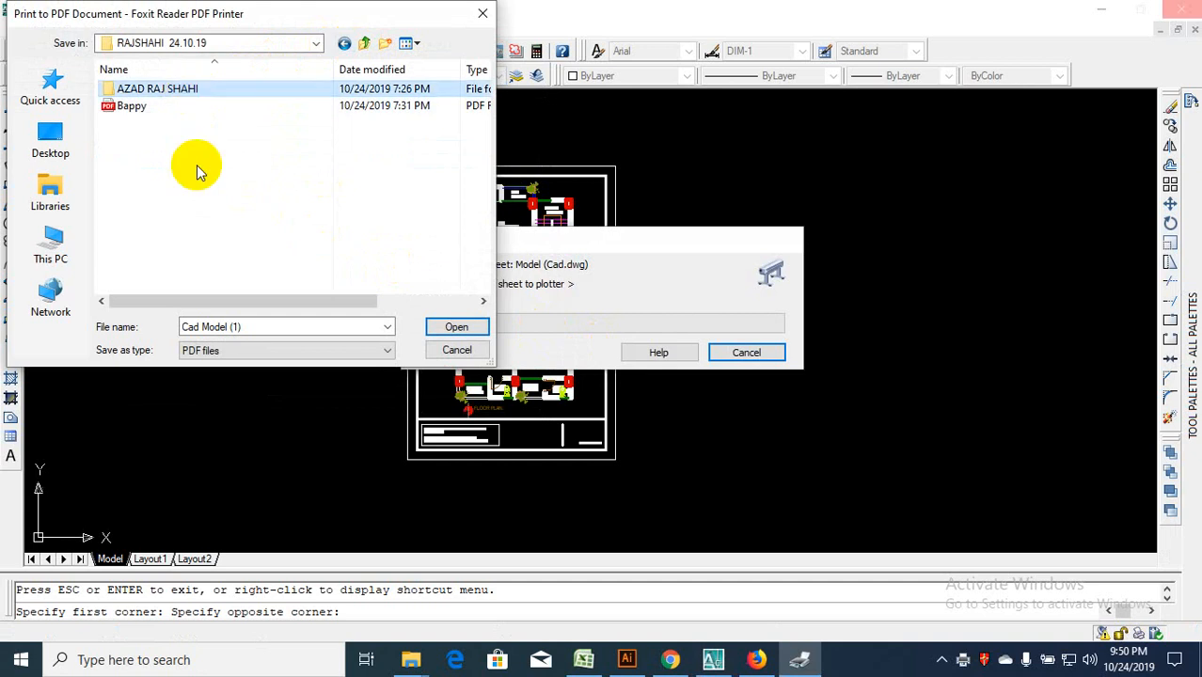
double_click(158, 89)
text(Bappy 24)
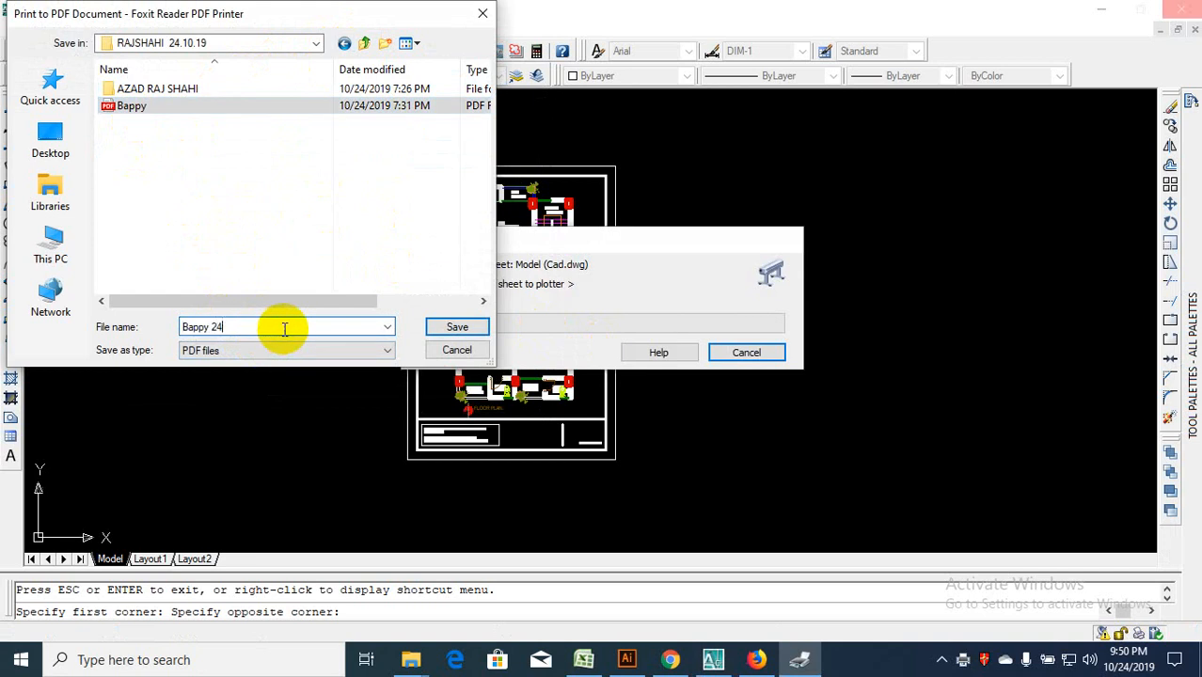
text(.10.19)
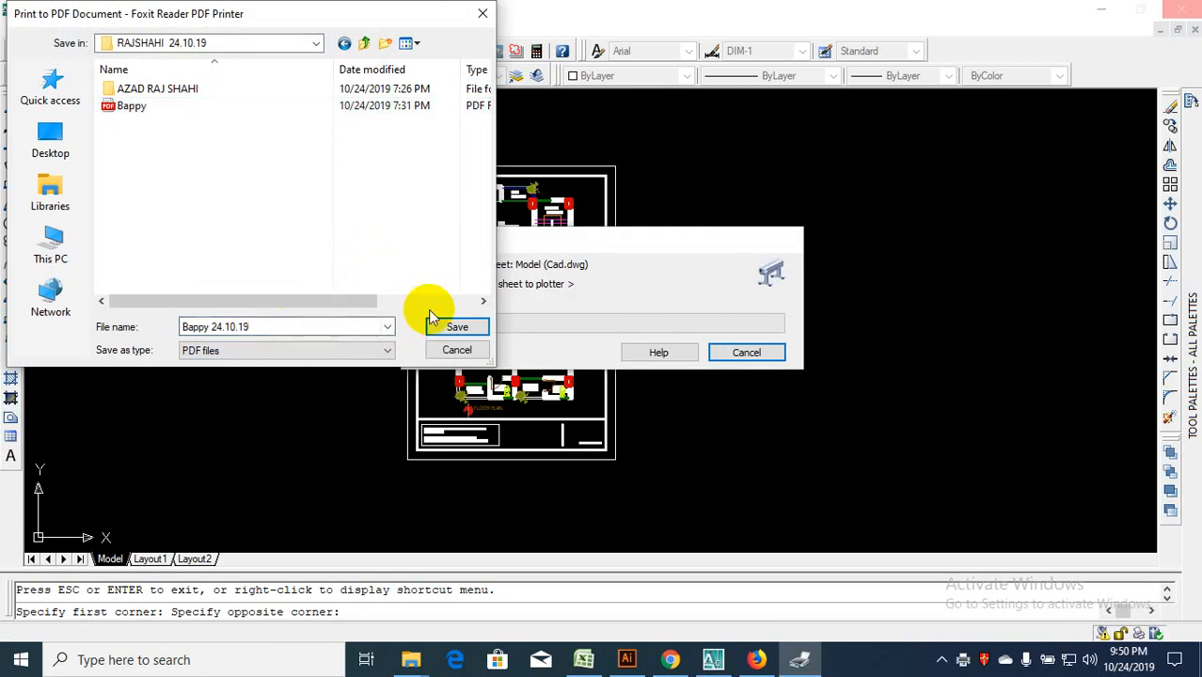
click(457, 327)
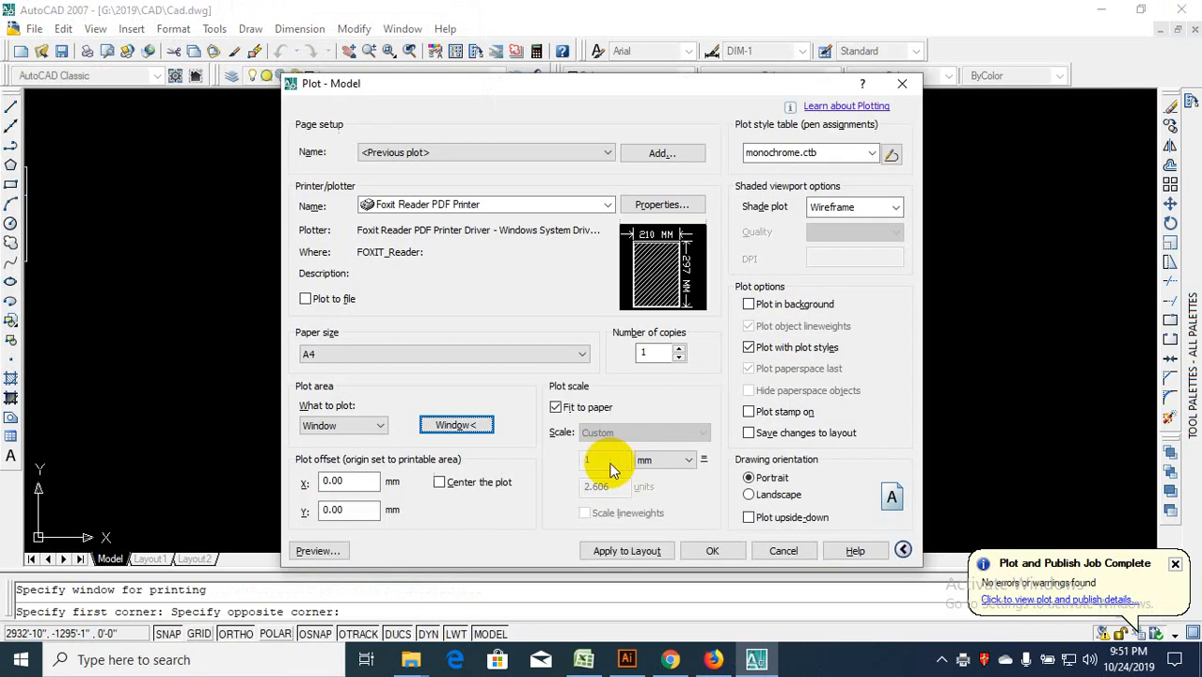
Plot again with Foxit Reader PDF Printer, A4, Window, Fit to paper and save as 'Cad Model (1)'.
click(318, 549)
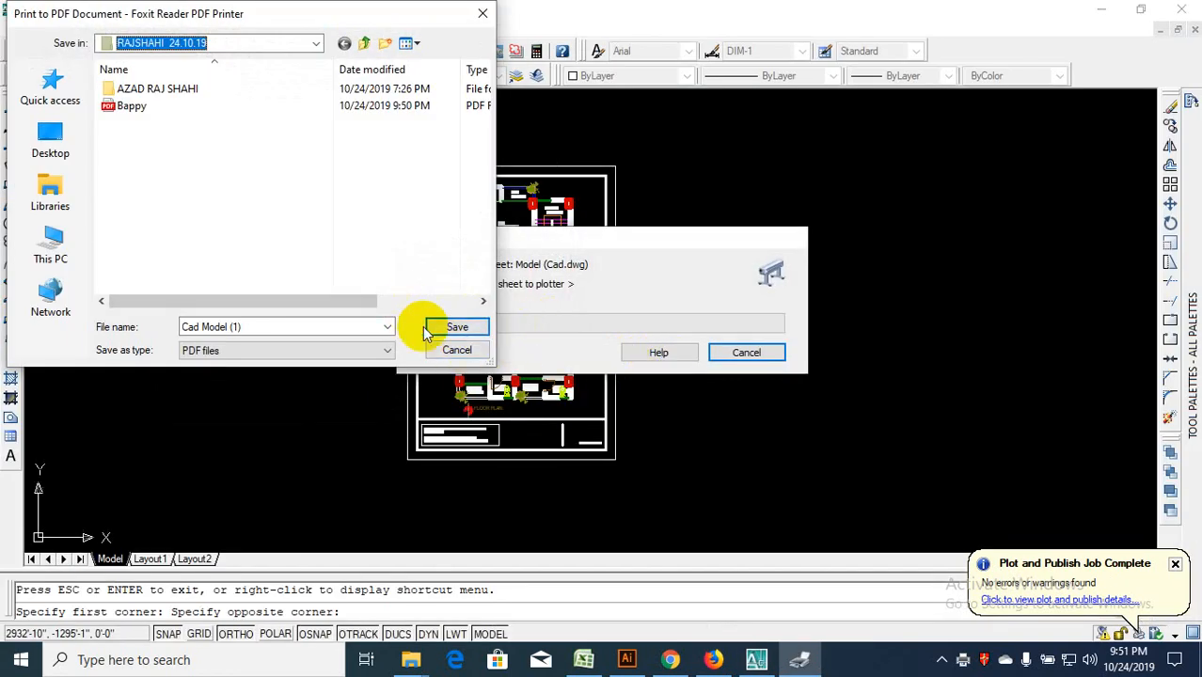
click(457, 327)
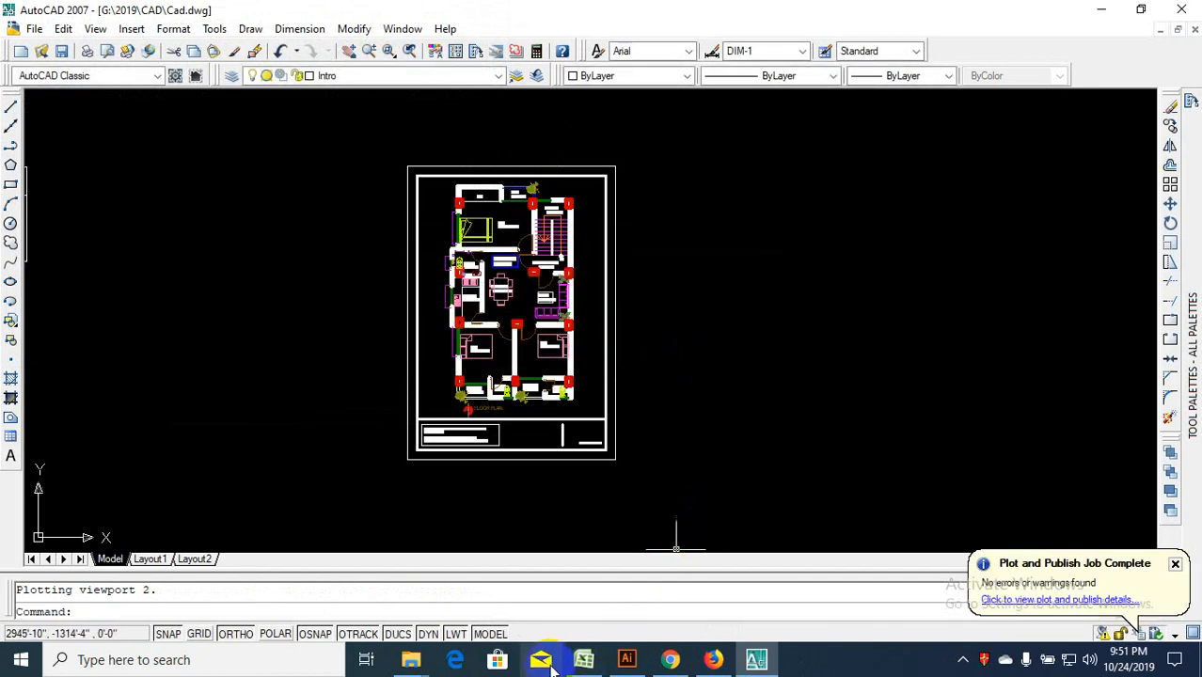
In File Explorer reach the RAJSHAHI 24.10.19 folder under 2019 and open the Cad Model (1) PDF.
click(410, 658)
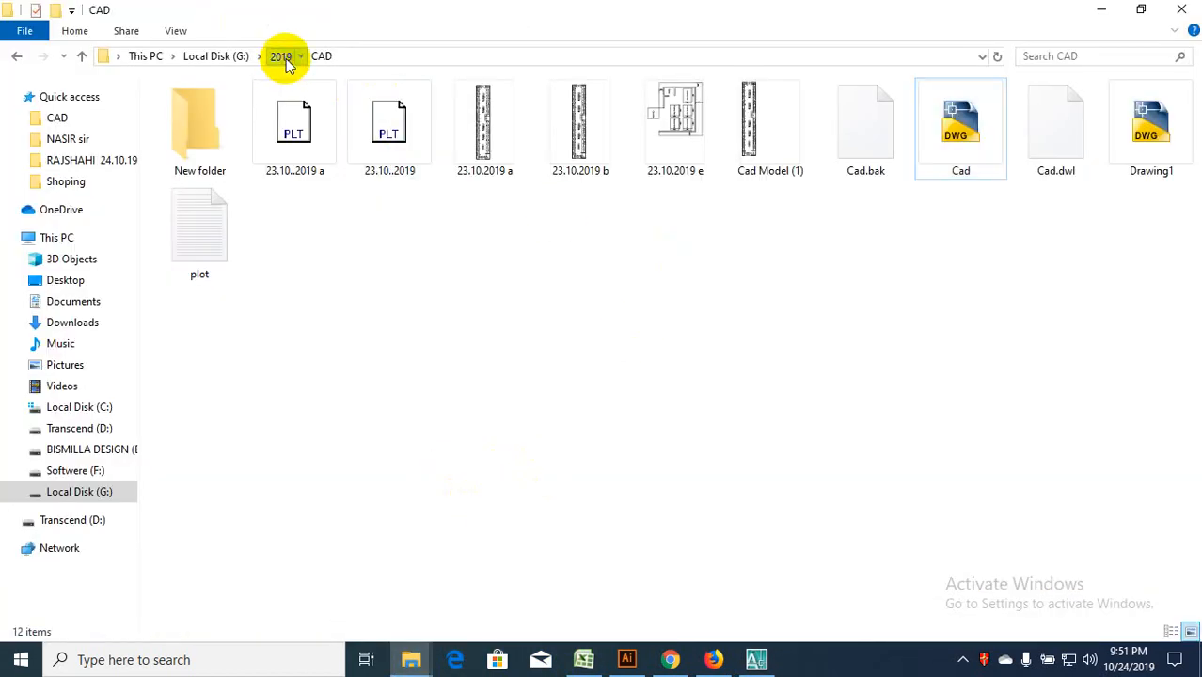
click(299, 56)
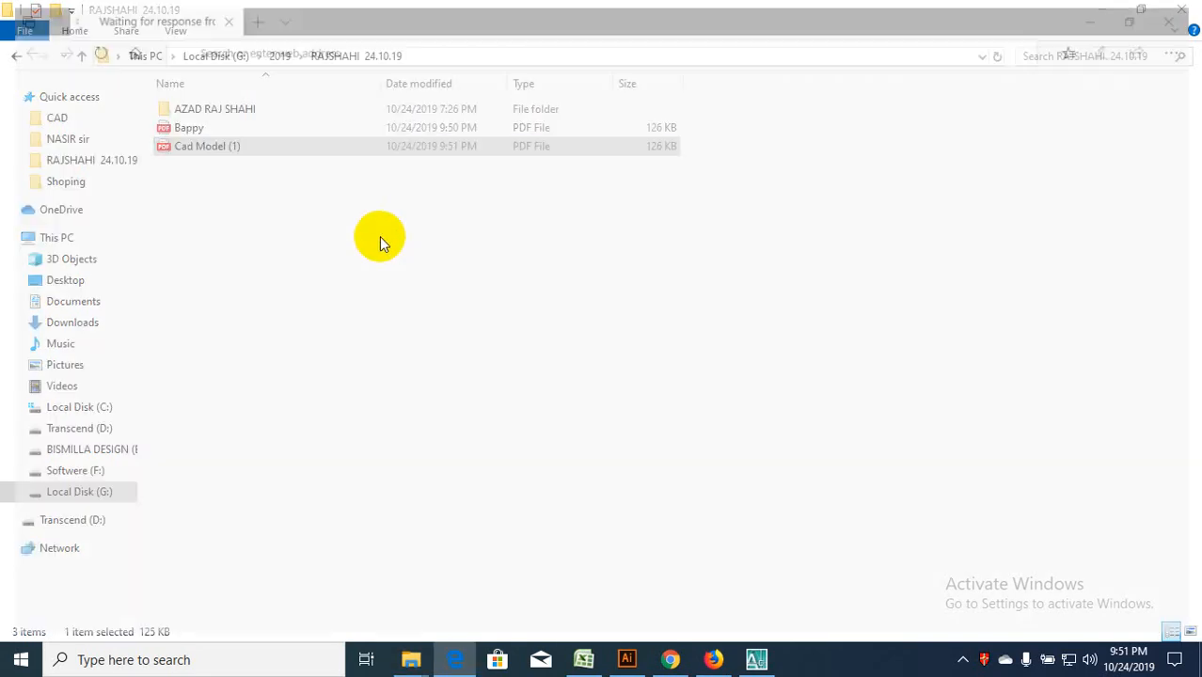
double_click(207, 146)
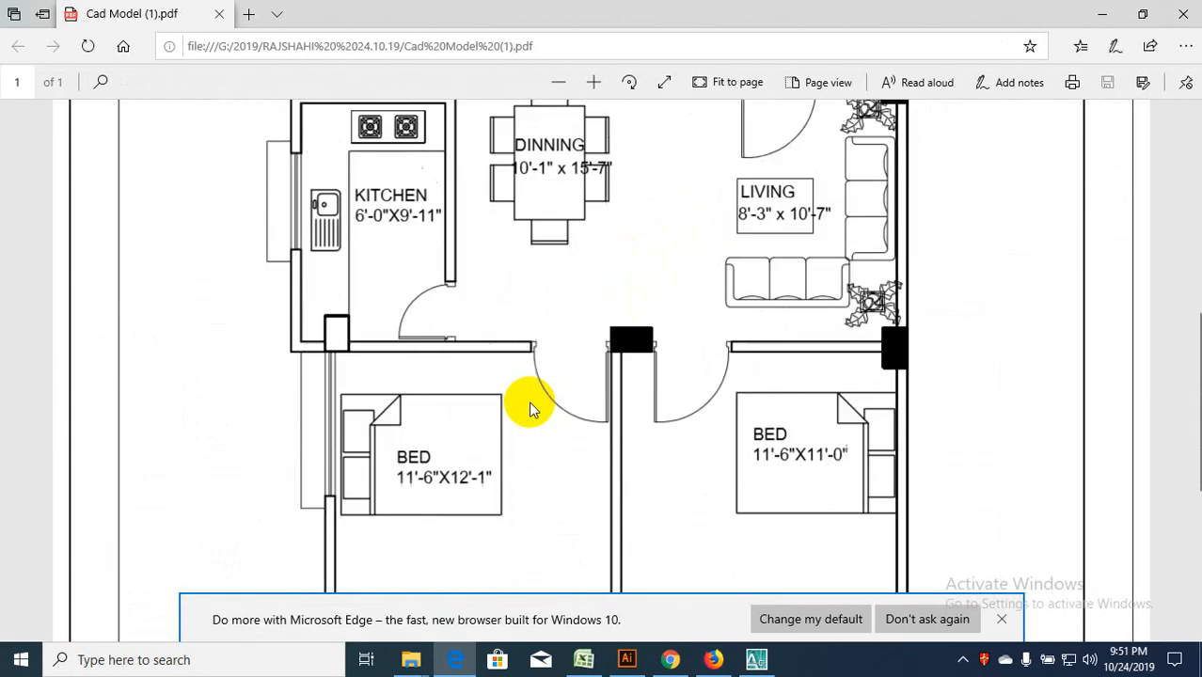
Scroll through the Cad Model (1) PDF in Edge, then bring AutoCAD back in front.
scroll(down, 3)
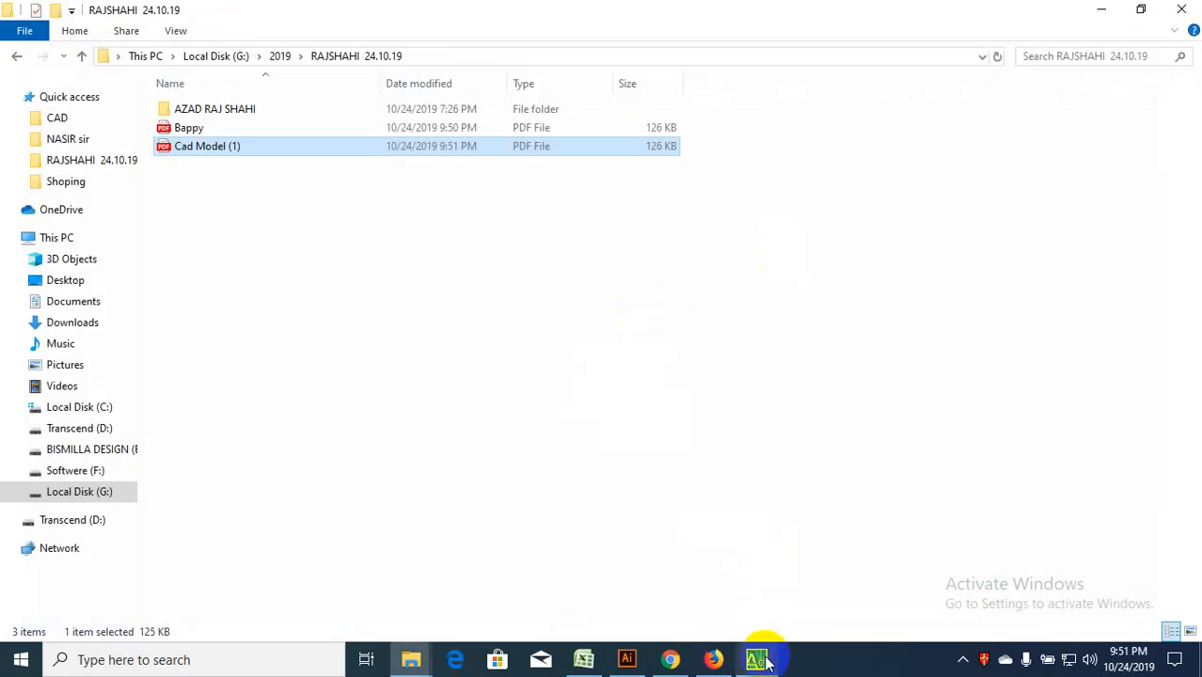
click(756, 658)
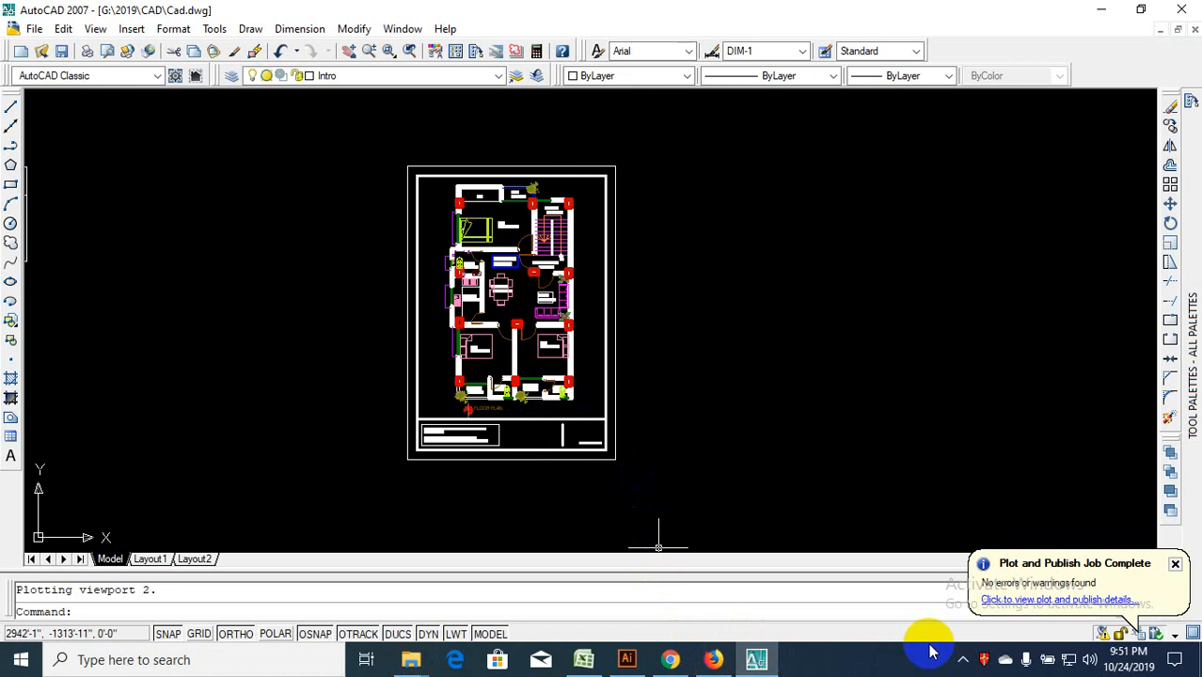